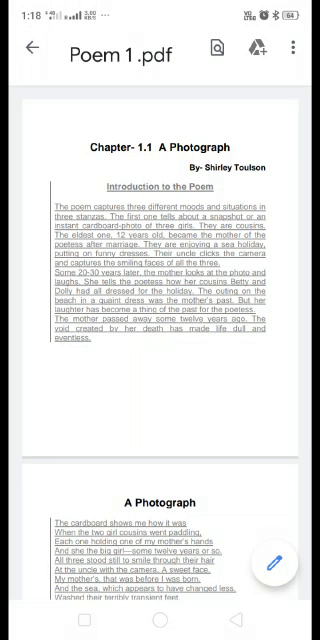
scroll("down", 3)
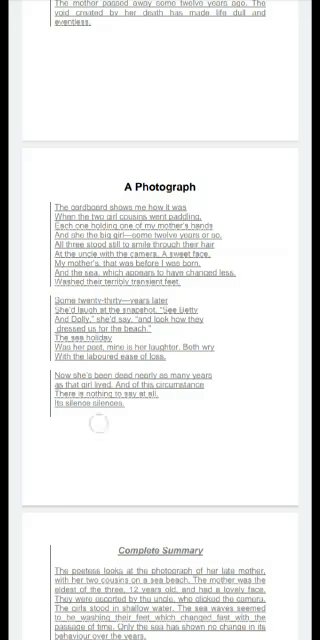
scroll("down", 3)
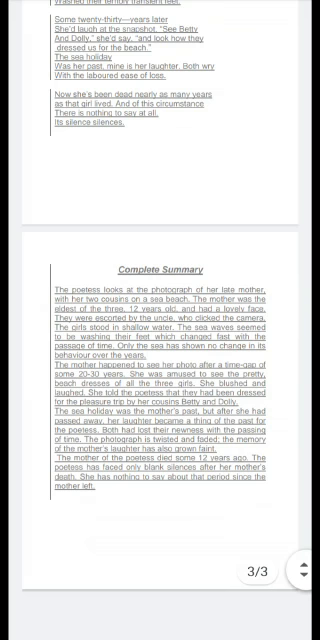